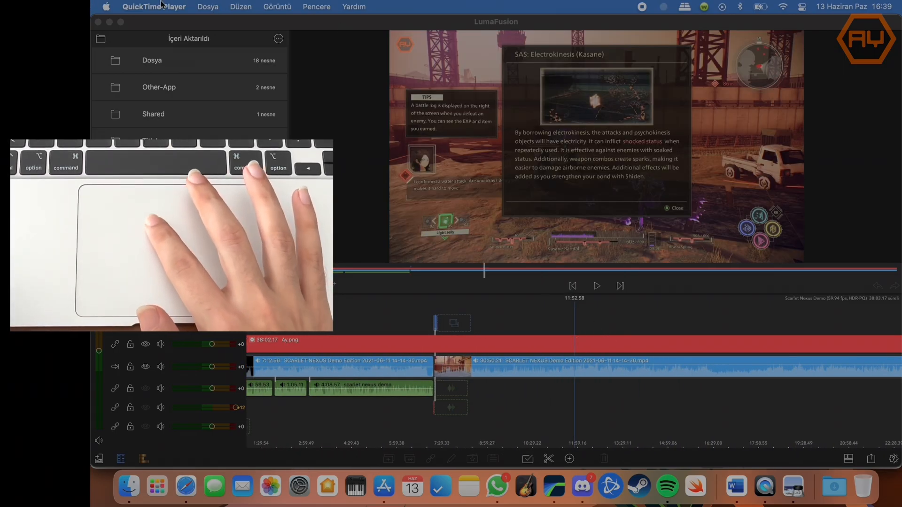
- Reach LumaFusion's Tercihler window showing Dokunma Alternatifleri set to Açık
click(145, 6)
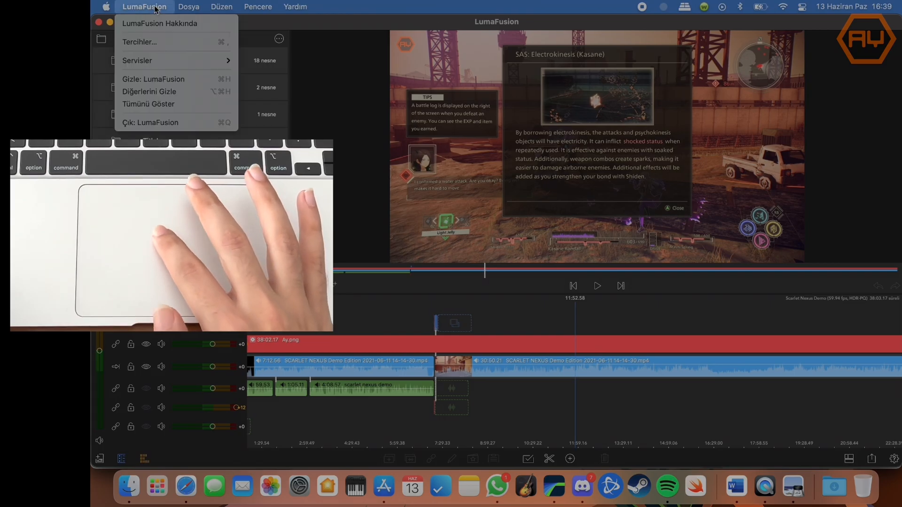
mouse_move(161, 60)
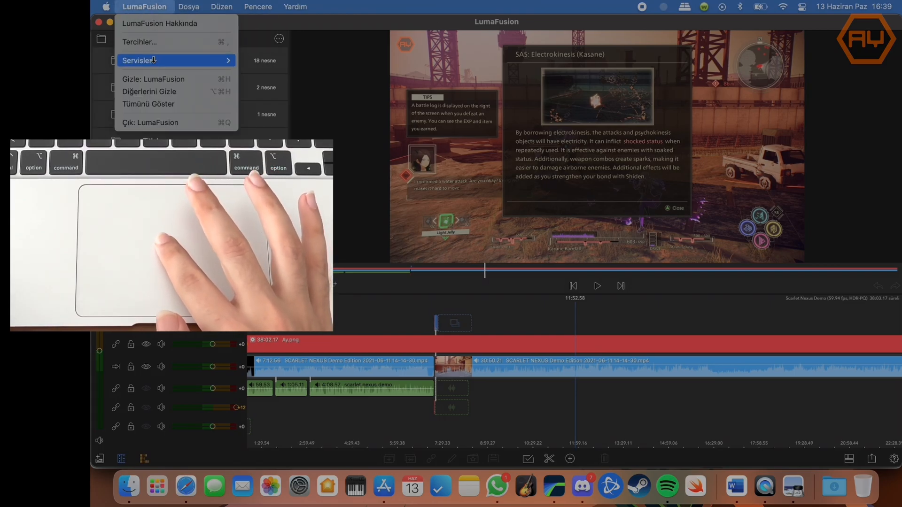
mouse_move(139, 41)
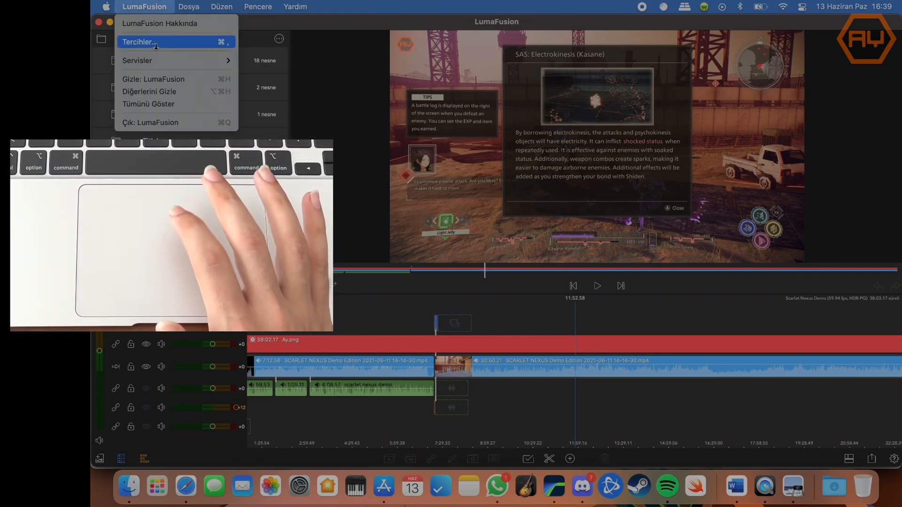
click(139, 41)
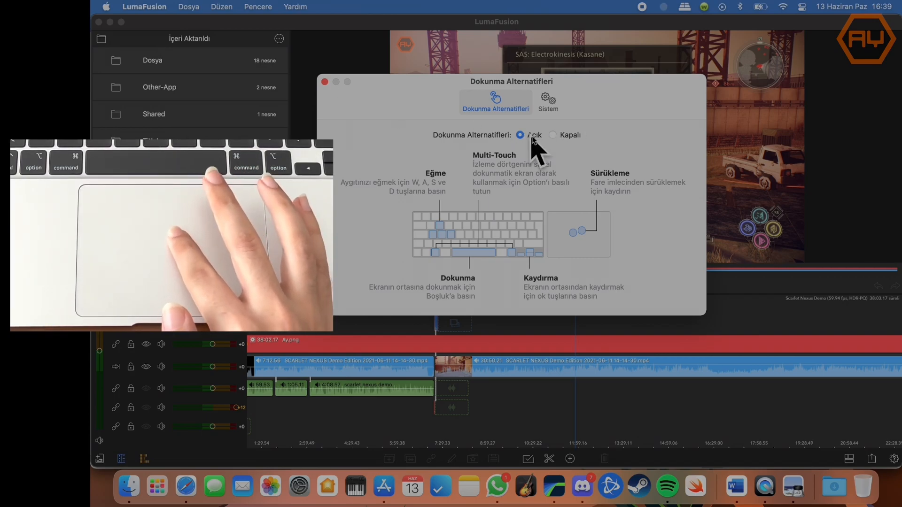
mouse_move(572, 258)
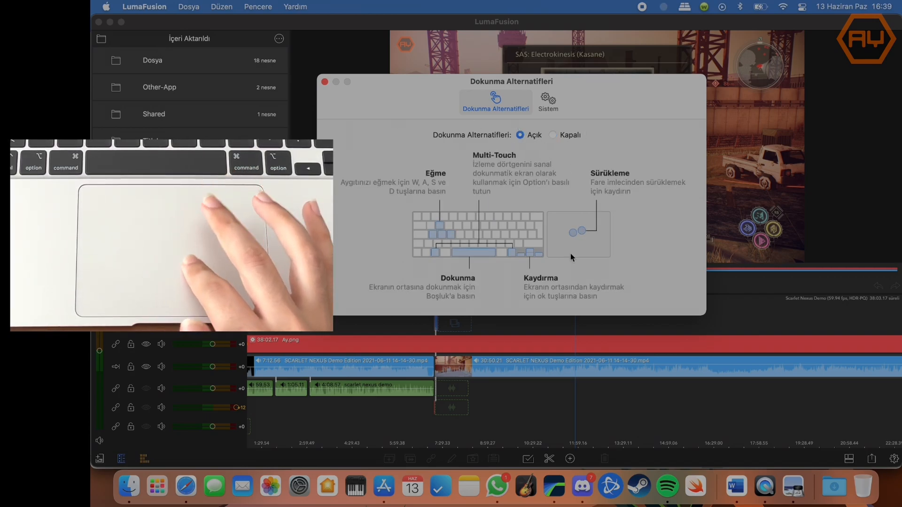